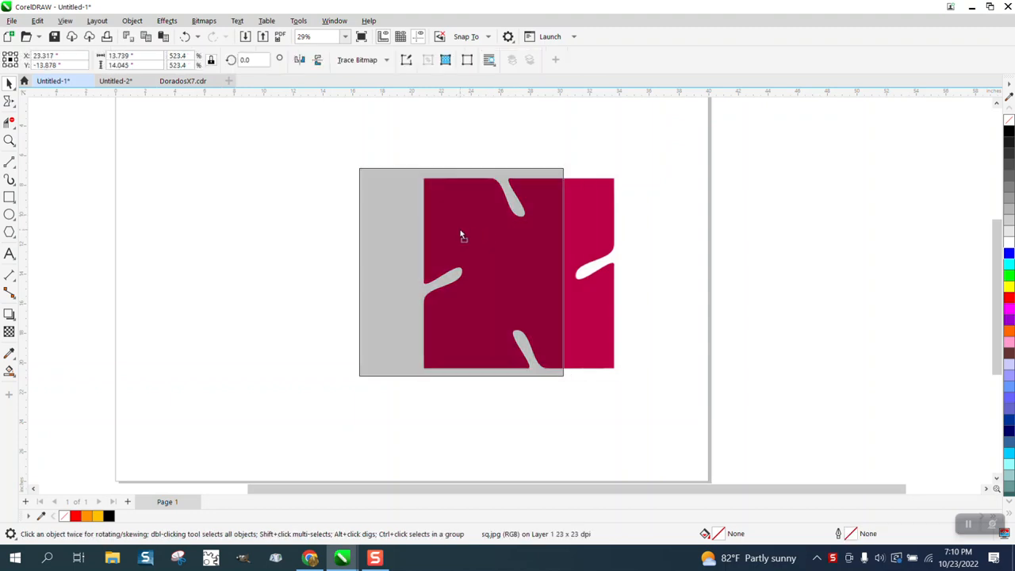
# Drag the sq.jpg reference bitmap to the right side of the page
pyautogui.moveTo(463, 237); pyautogui.dragTo(529, 218)
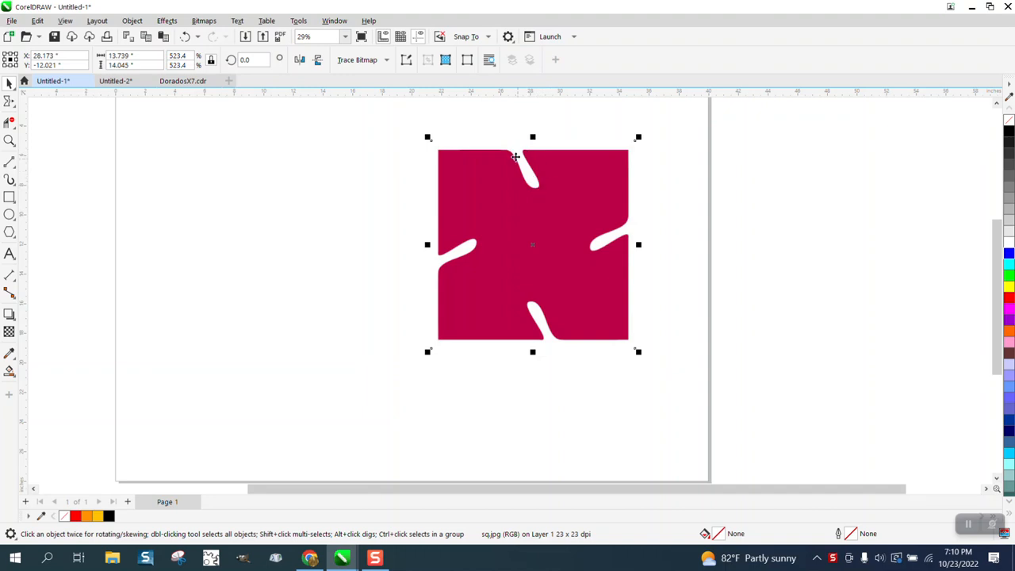
pyautogui.moveTo(574, 219)
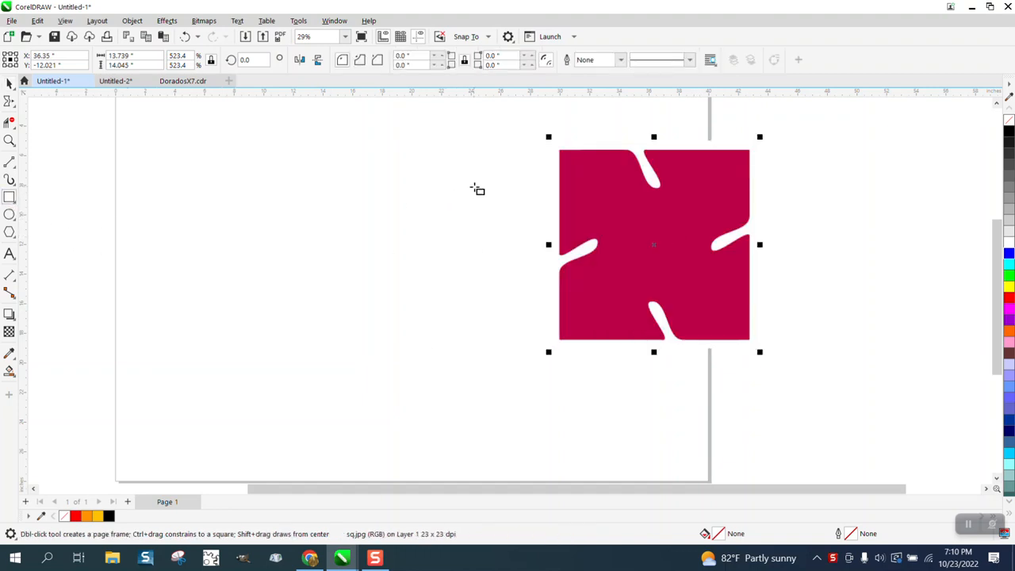
# Draw a square left of the bitmap and convert it to curves
pyautogui.moveTo(267, 171); pyautogui.dragTo(488, 389)
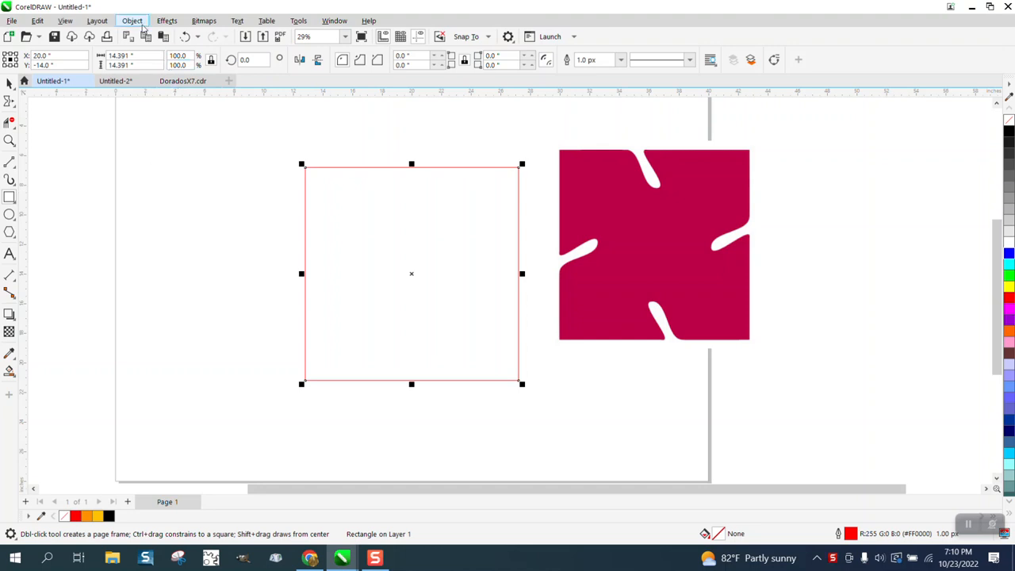
pyautogui.click(132, 21)
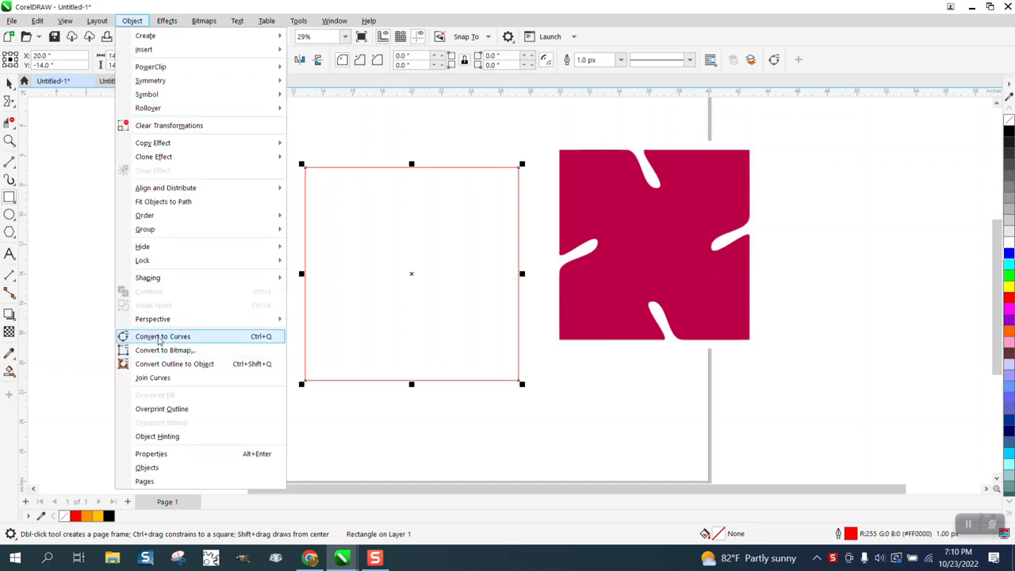
pyautogui.click(162, 336)
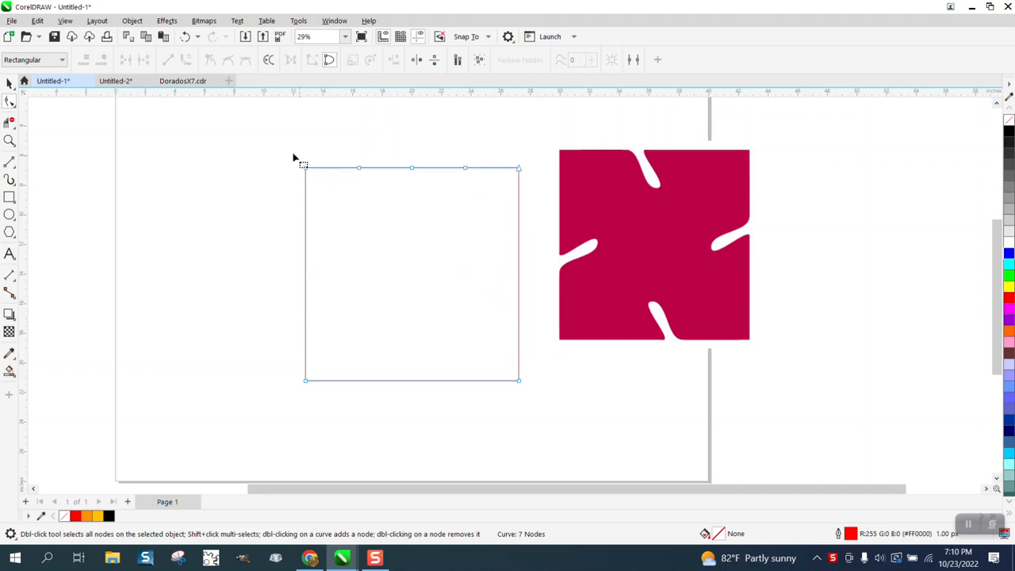
# Drag the square's top middle node down into a curved notch and align the top nodes horizontally
pyautogui.rightClick(518, 168)
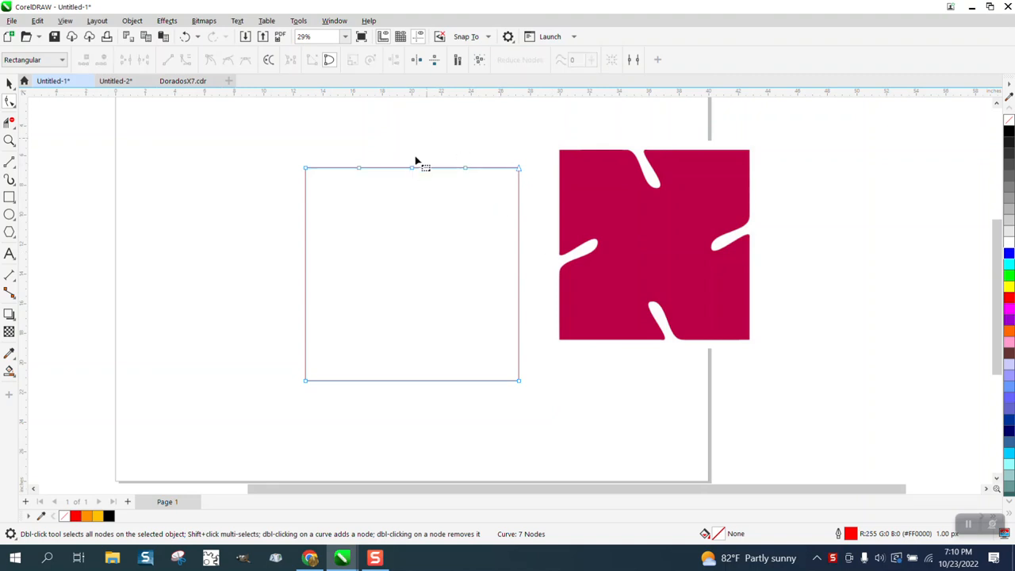
pyautogui.moveTo(424, 167); pyautogui.dragTo(426, 224)
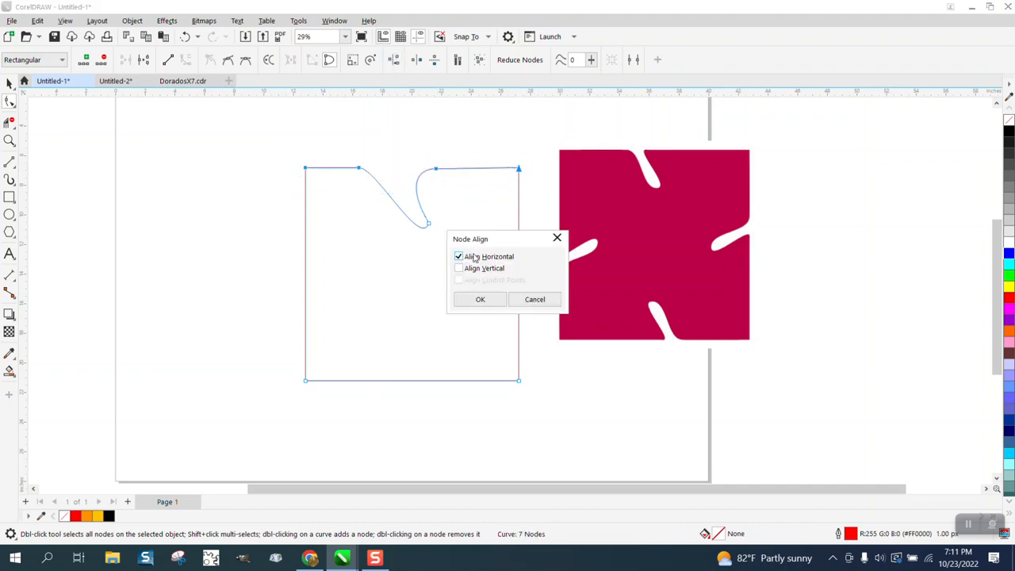
pyautogui.moveTo(480, 299)
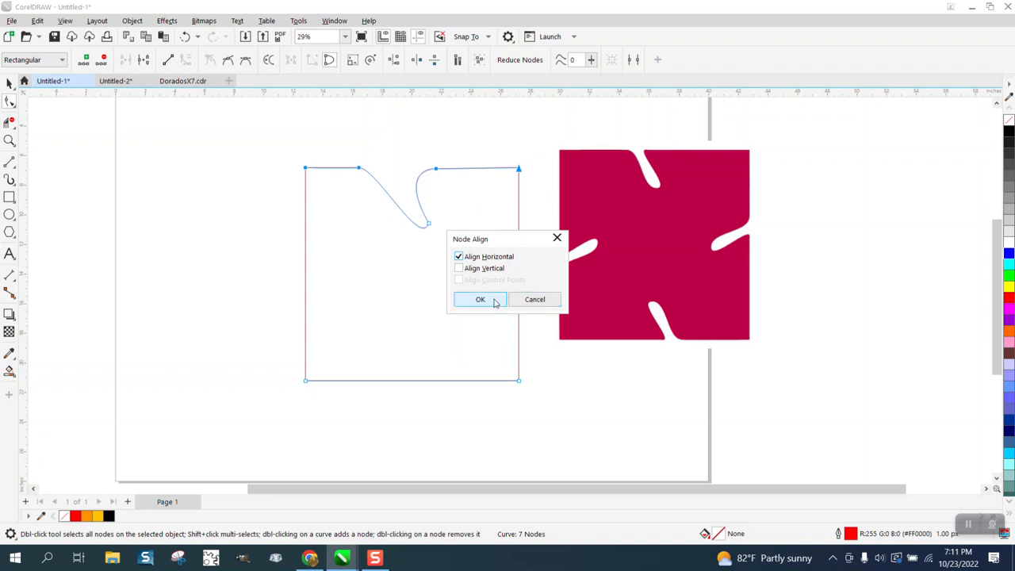
pyautogui.click(480, 299)
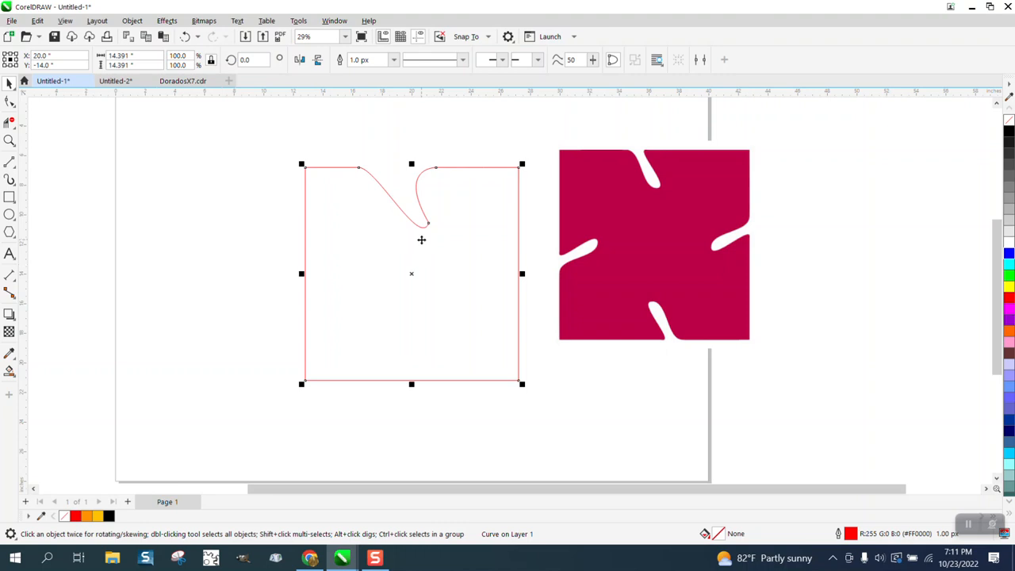
pyautogui.moveTo(417, 230)
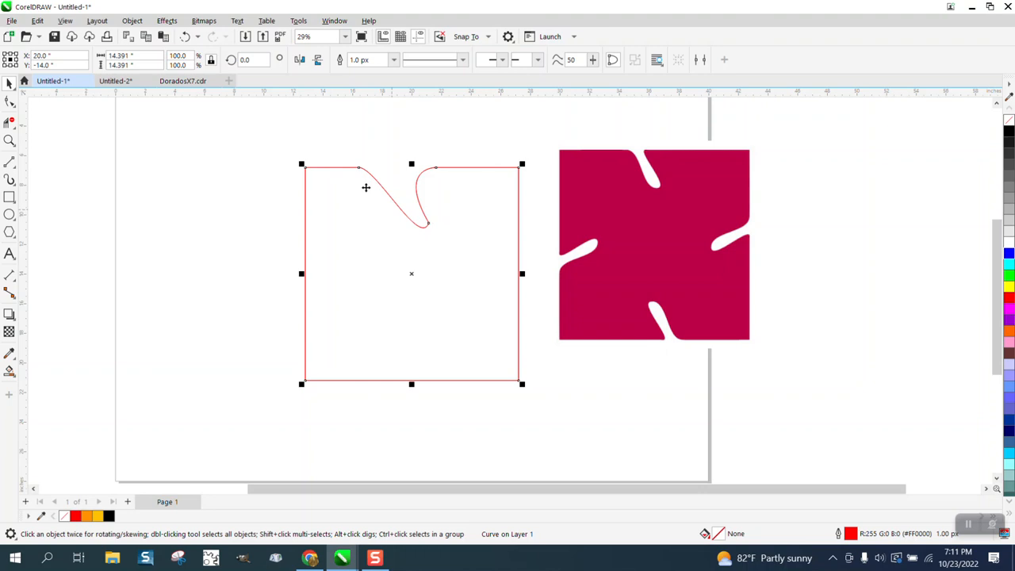
# Select the notched outline, then switch to the Rectangle tool
pyautogui.click(252, 59)
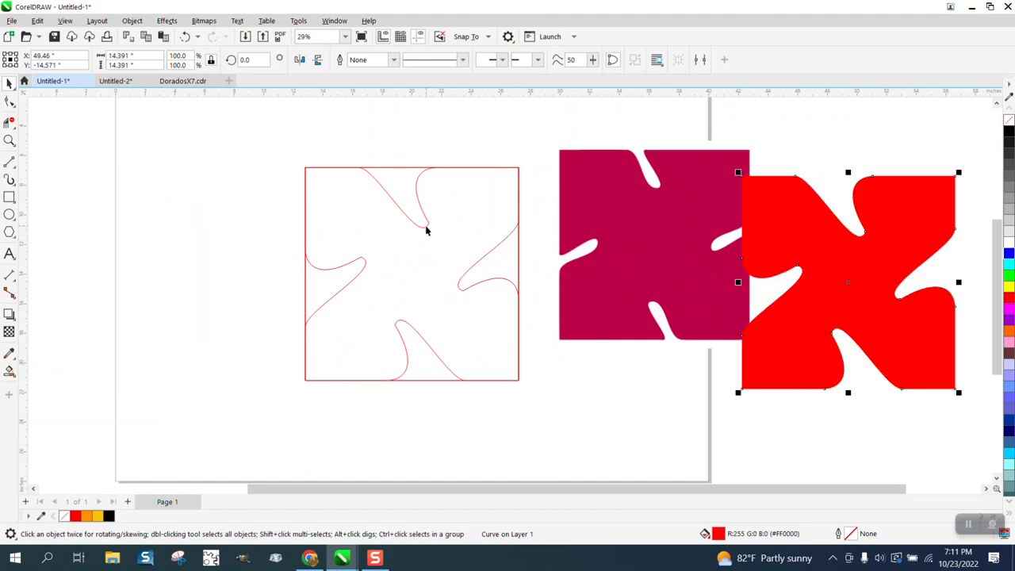
pyautogui.click(412, 273)
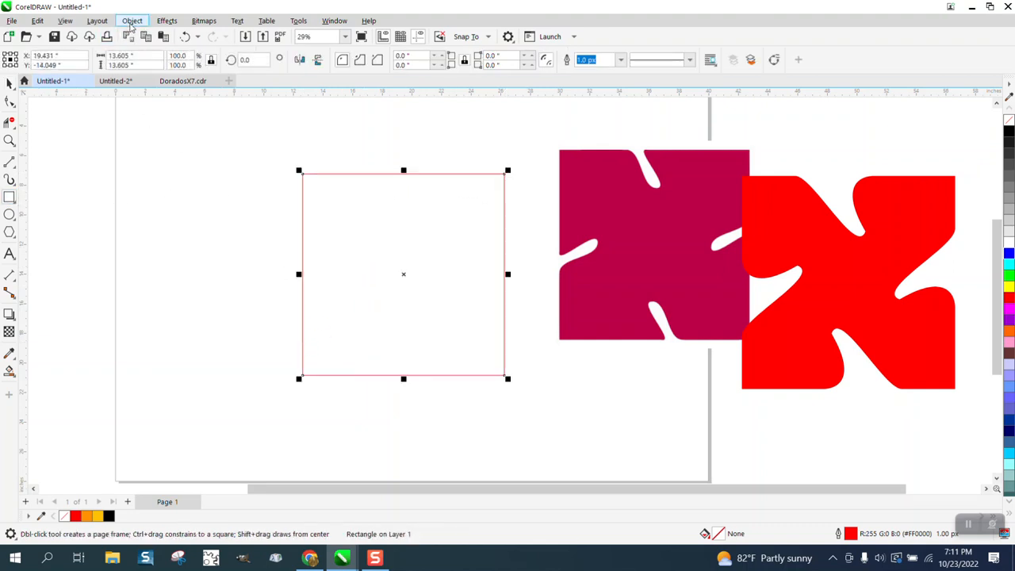
# Convert the new square to curves and smear a dent into its top edge
pyautogui.click(132, 21)
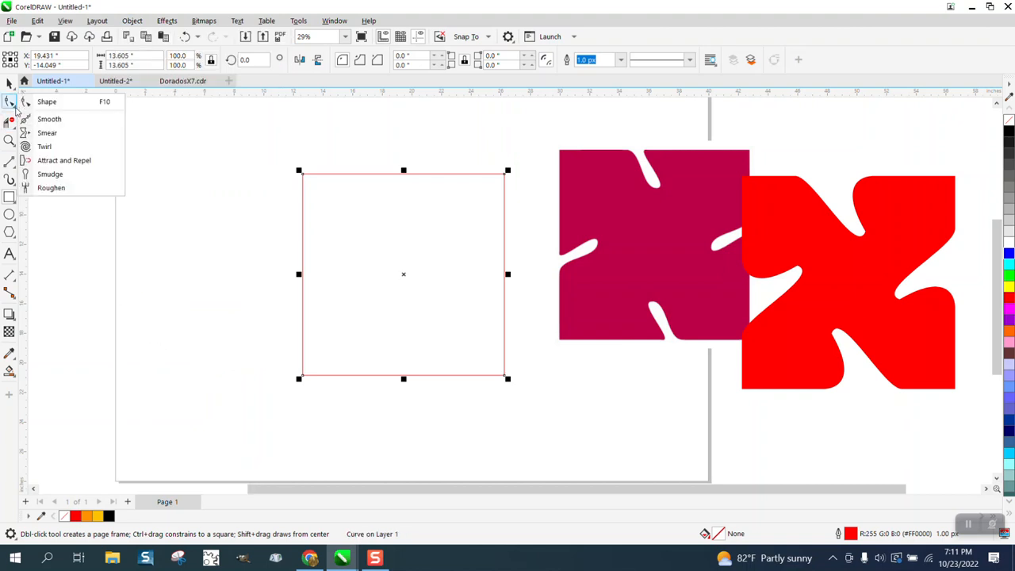
pyautogui.click(47, 133)
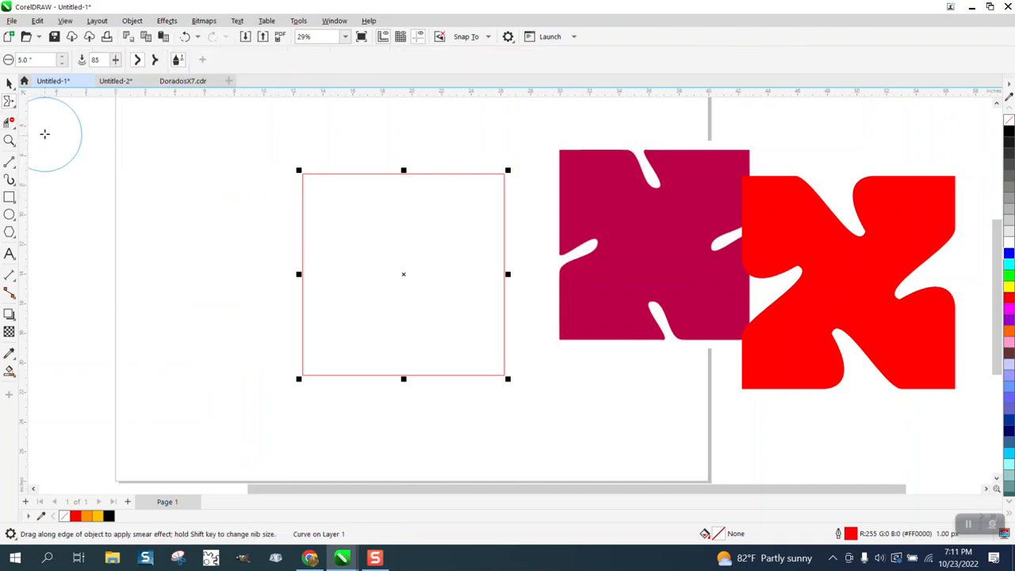
pyautogui.moveTo(392, 173)
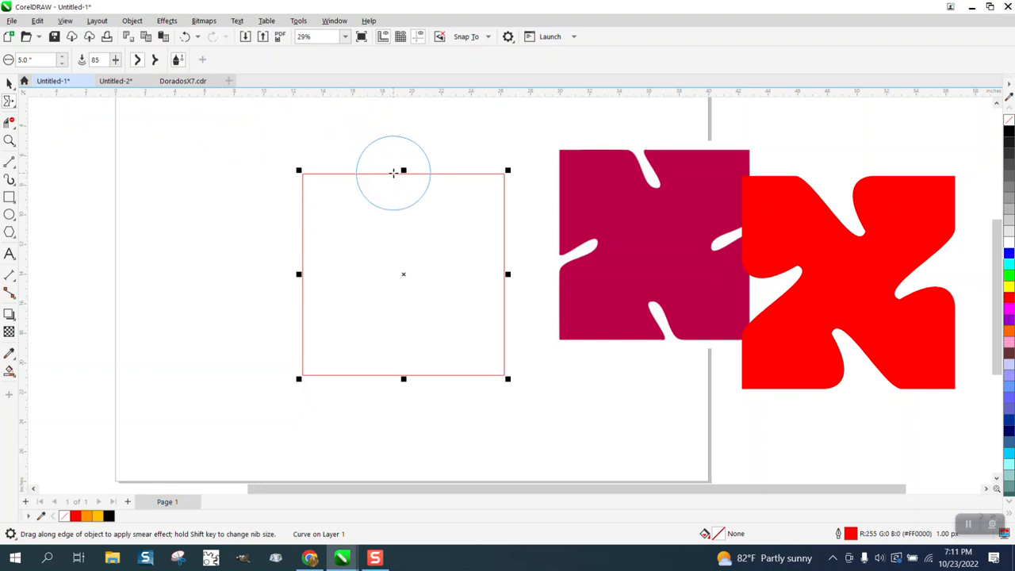
pyautogui.moveTo(393, 172); pyautogui.dragTo(415, 238)
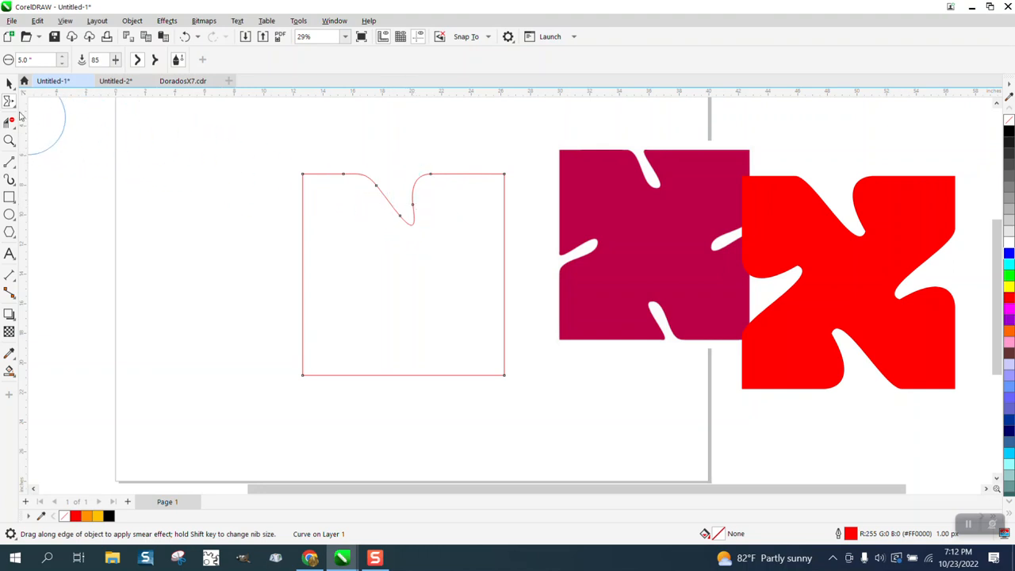
# Reshape the top dent into a narrow, deep notch and align its edge nodes horizontally
pyautogui.click(10, 100)
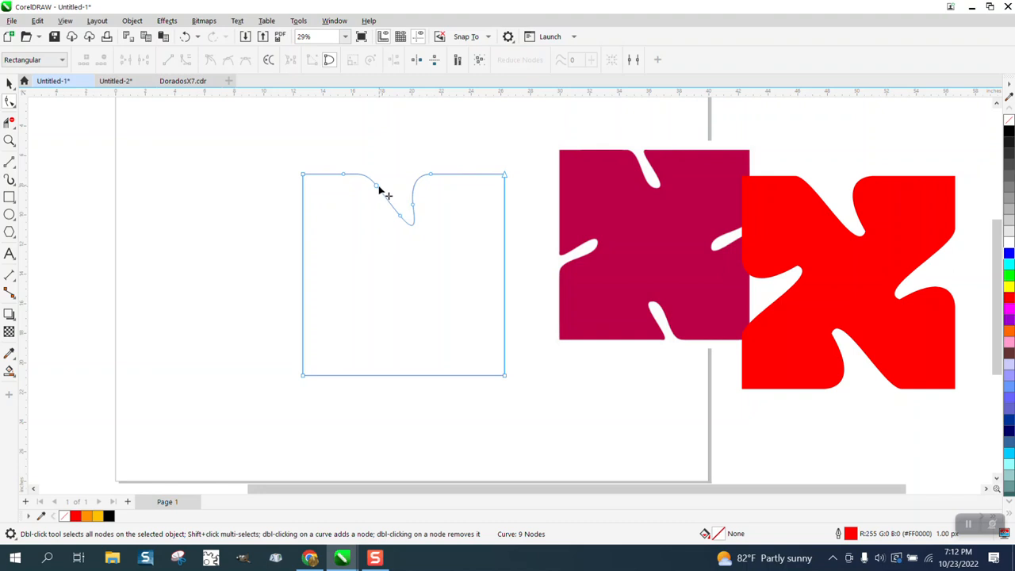
pyautogui.moveTo(381, 188); pyautogui.dragTo(397, 202)
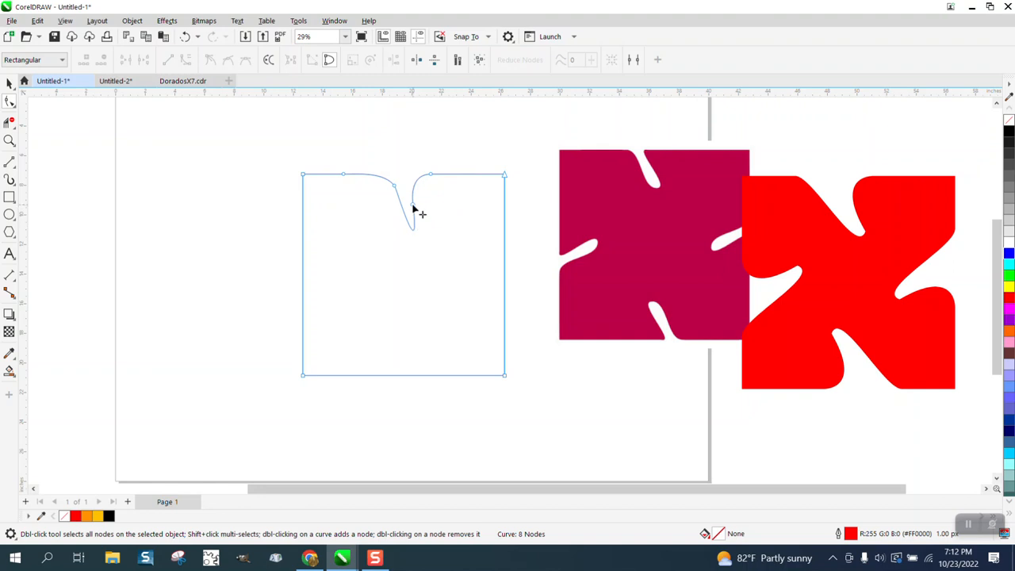
pyautogui.moveTo(412, 210); pyautogui.dragTo(411, 275)
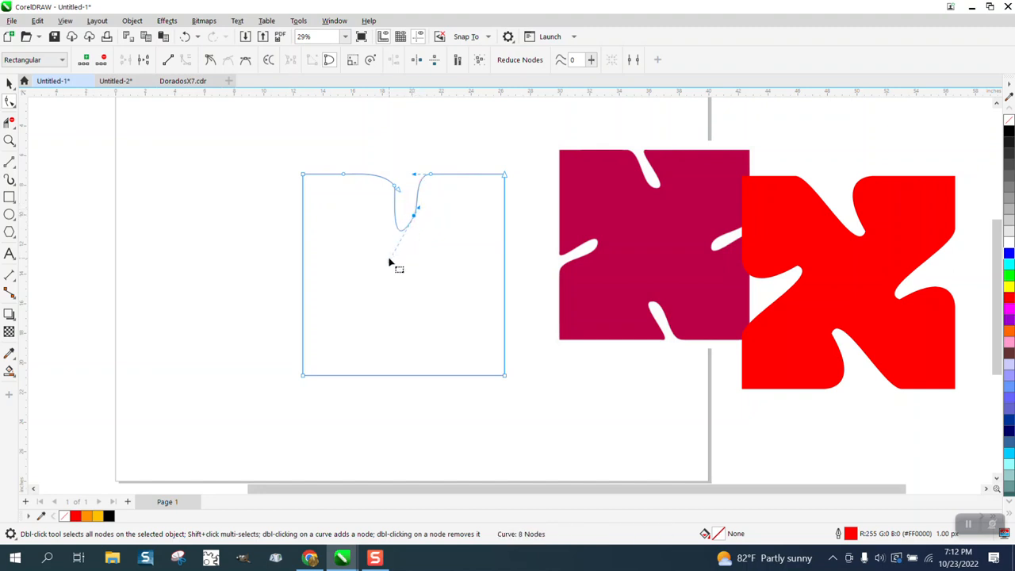
pyautogui.moveTo(394, 254)
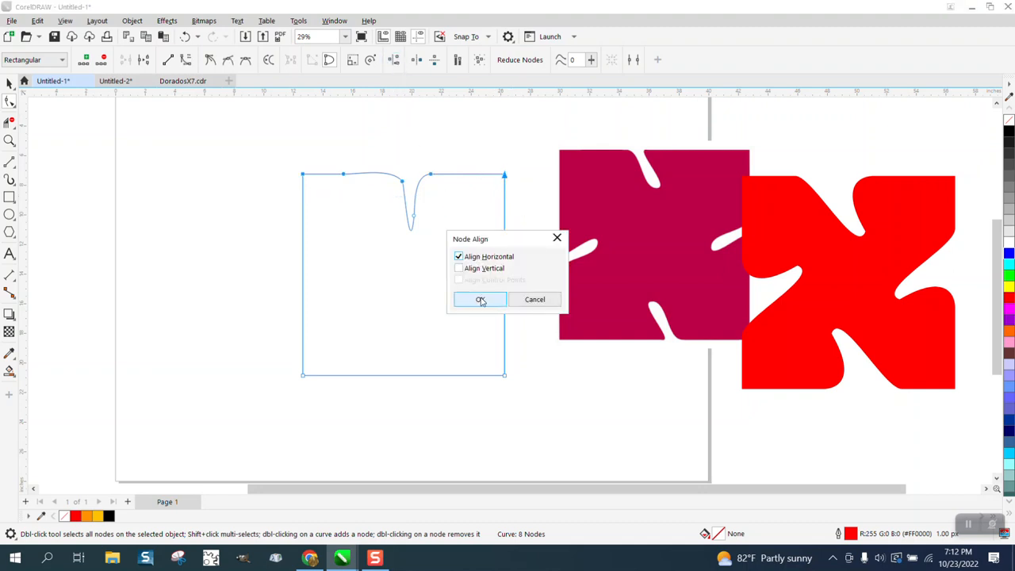
pyautogui.click(481, 299)
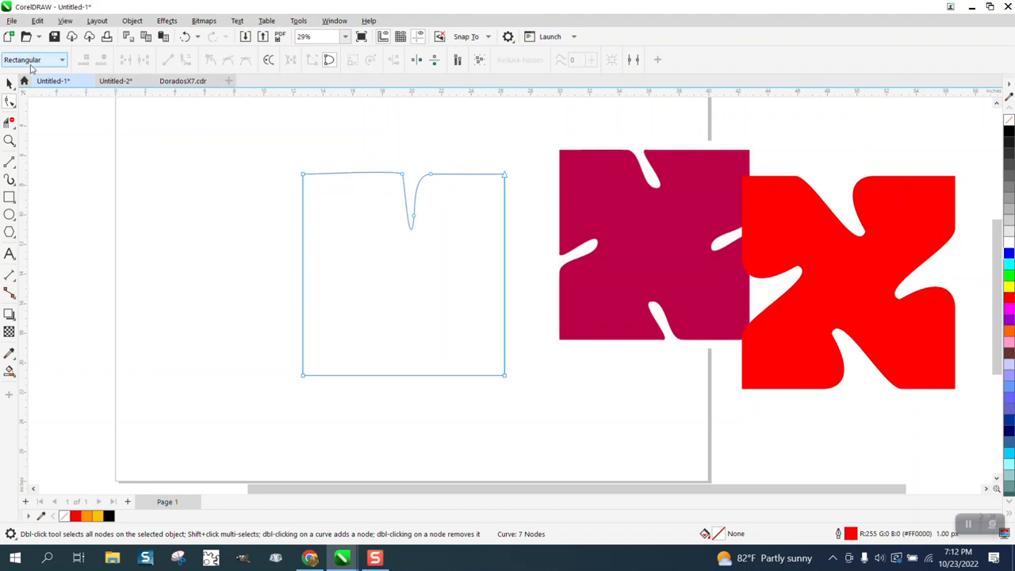
# Switch back to the Pick tool
pyautogui.click(10, 83)
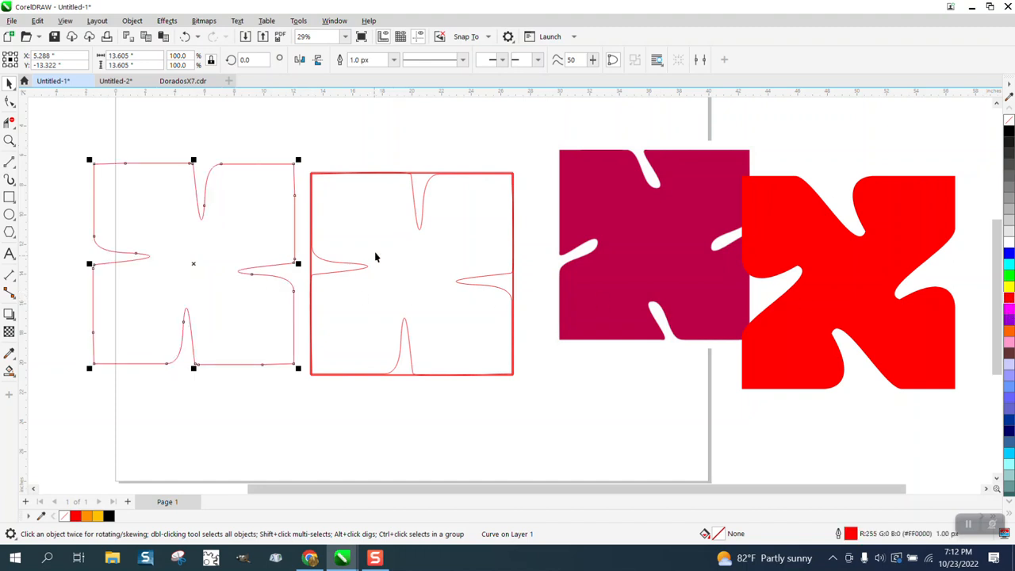
pyautogui.moveTo(356, 207)
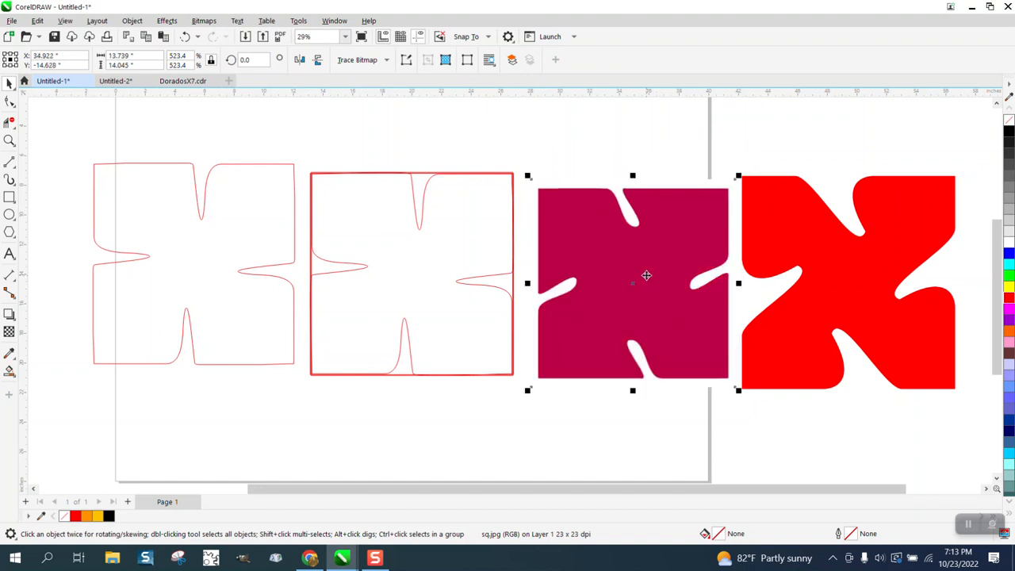
pyautogui.moveTo(597, 269)
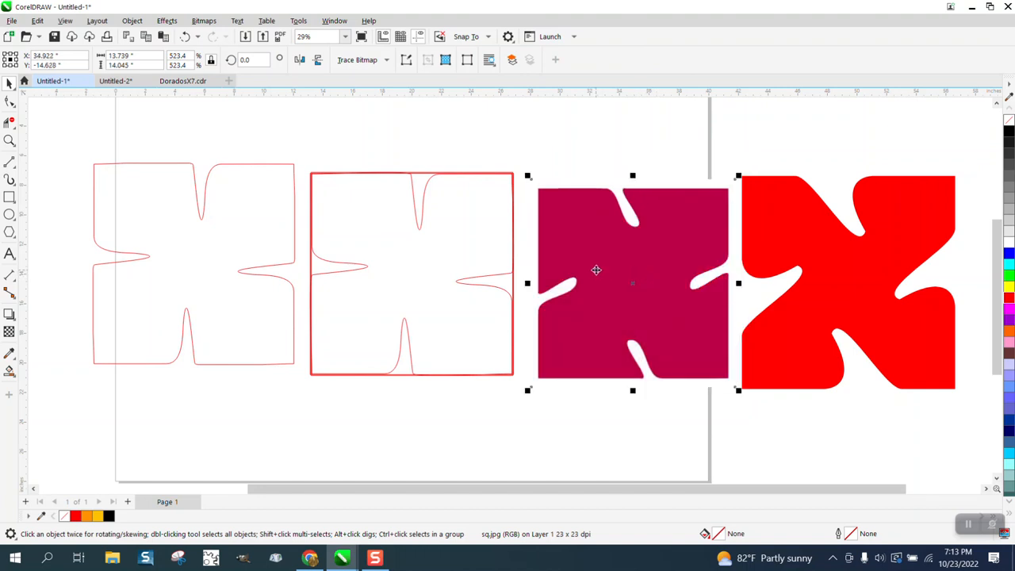